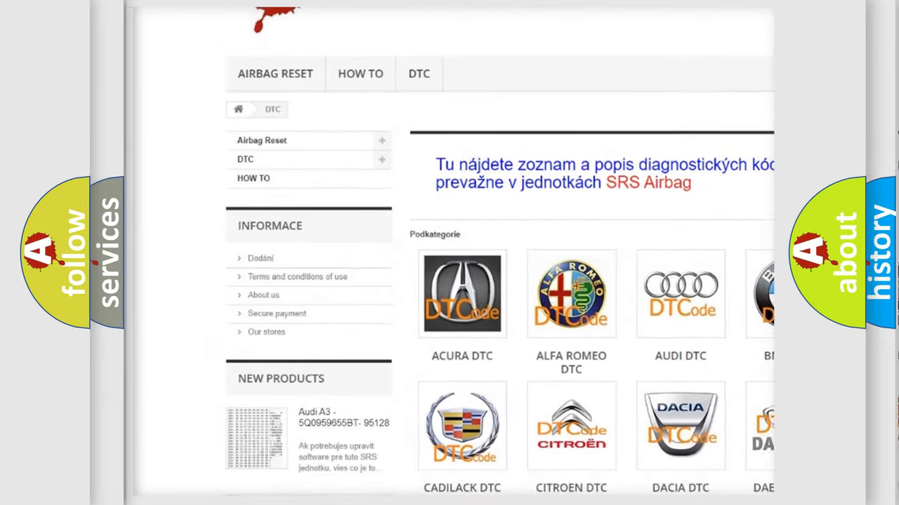
scroll(down, 3)
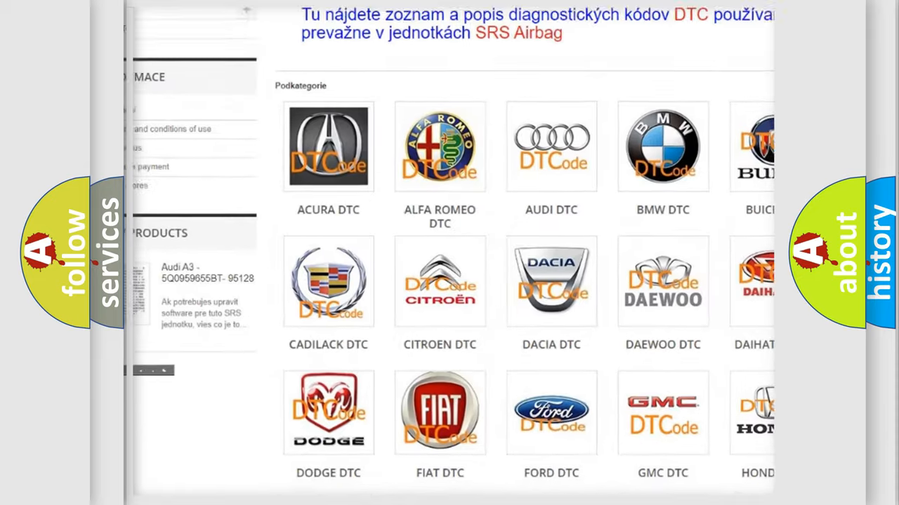
scroll(down, 3)
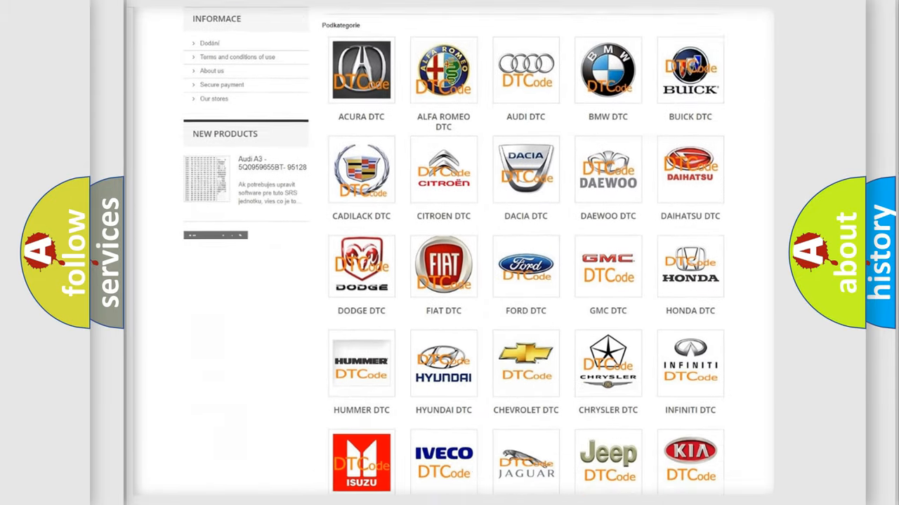
scroll(down, 3)
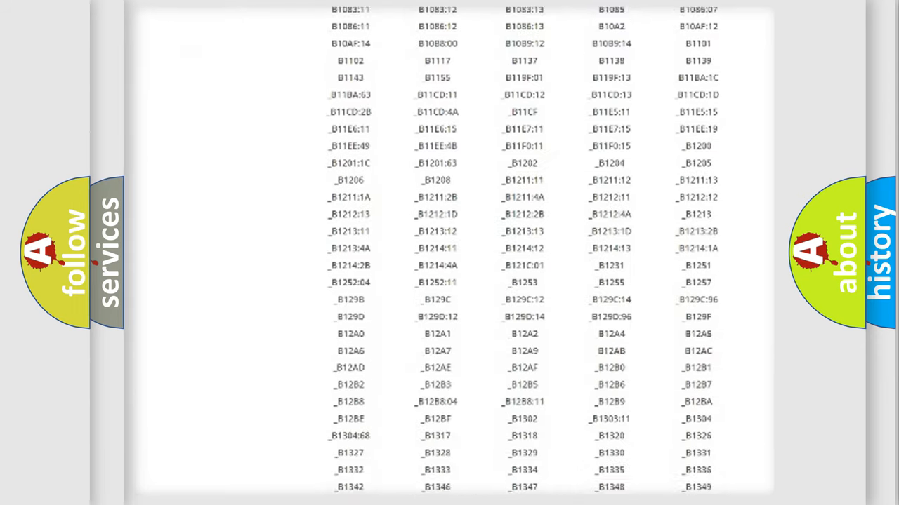
scroll(down, 3)
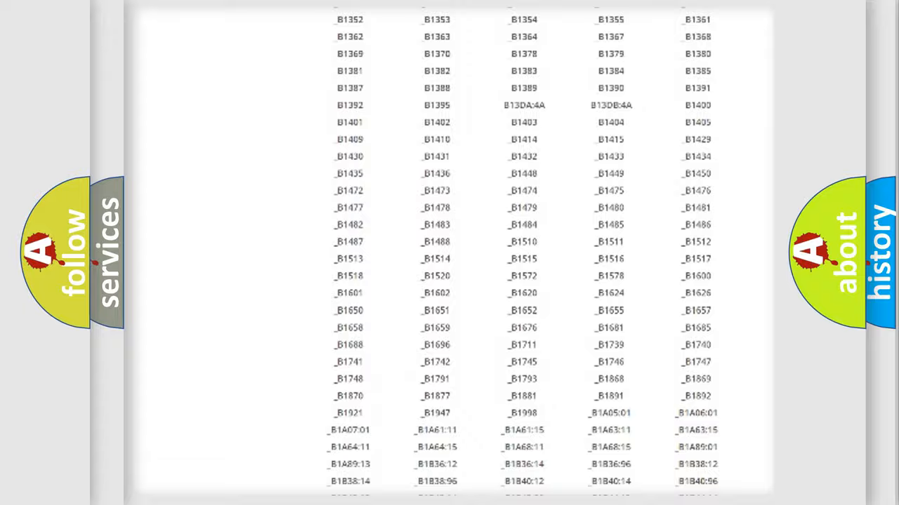